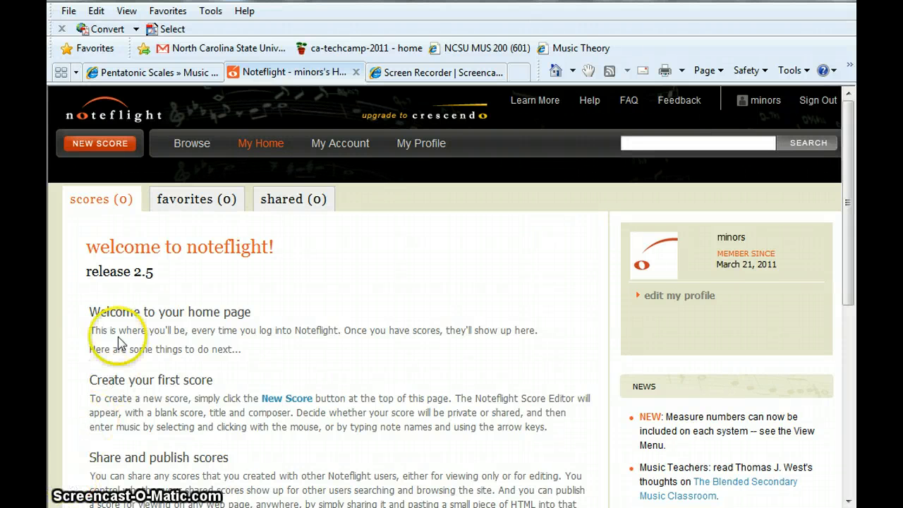
Step: Create a new score in Noteflight and confirm it as a shared score
click(99, 143)
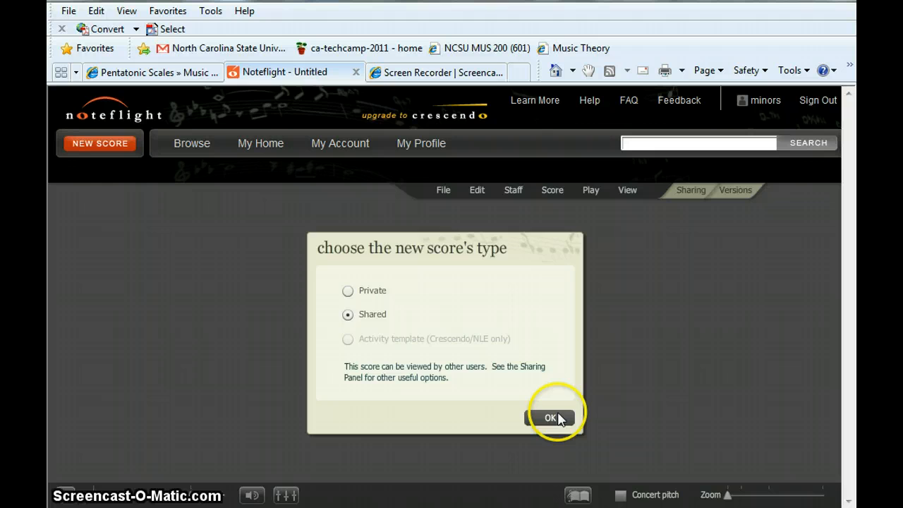
click(552, 417)
text(music)
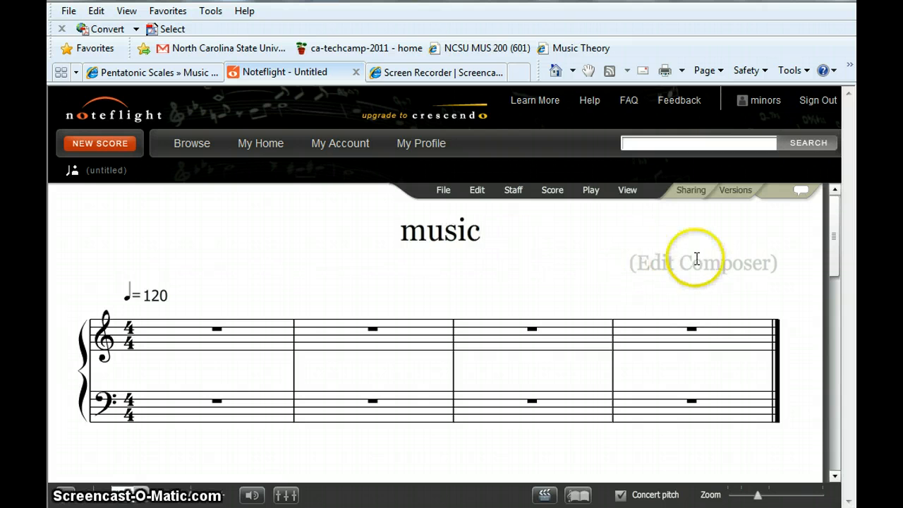
Step: Select the composer field to enter the name 'EricG'
click(147, 334)
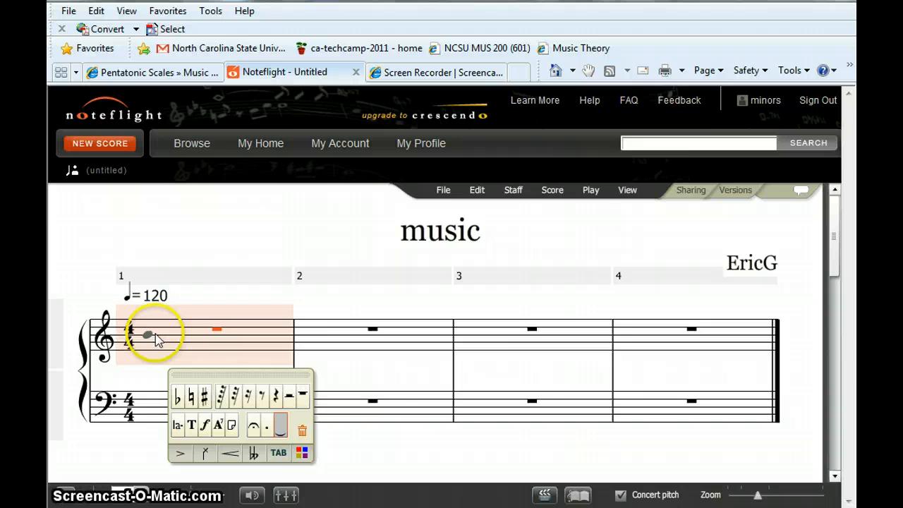